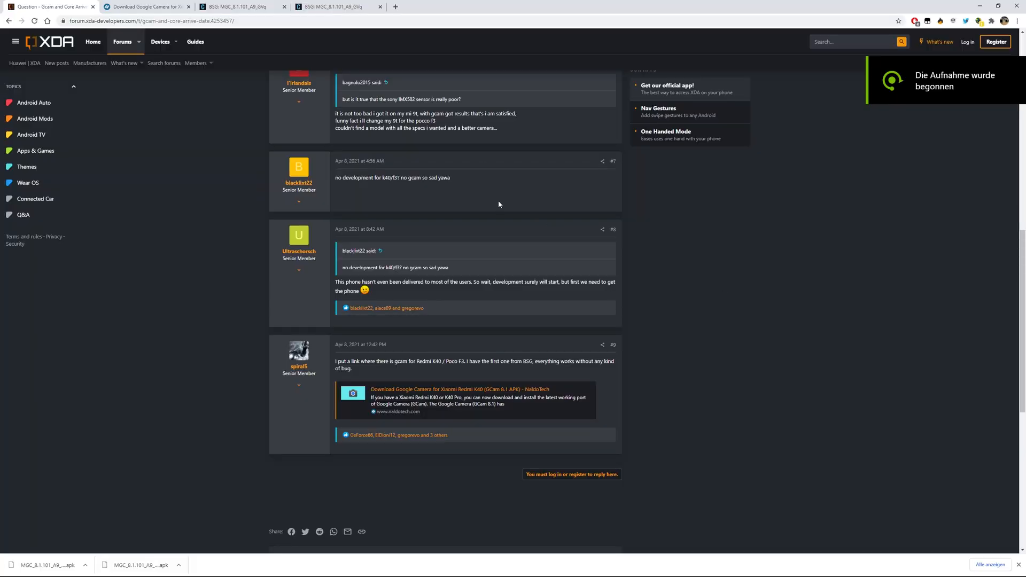
{"action": "mouse_move", "coordinate": [178, 86]}
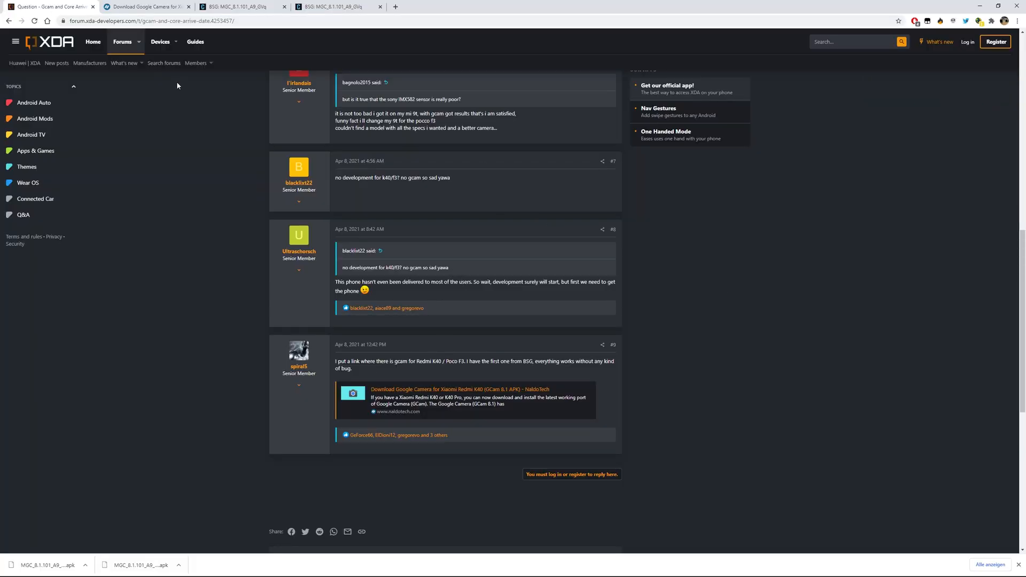
Highlight 'Xiaomi Redmi K40' on Naldotech and scroll to the BSG GCam 8.1 APK downloads.
{"action": "scroll", "scroll_direction": "down", "scroll_amount": 3}
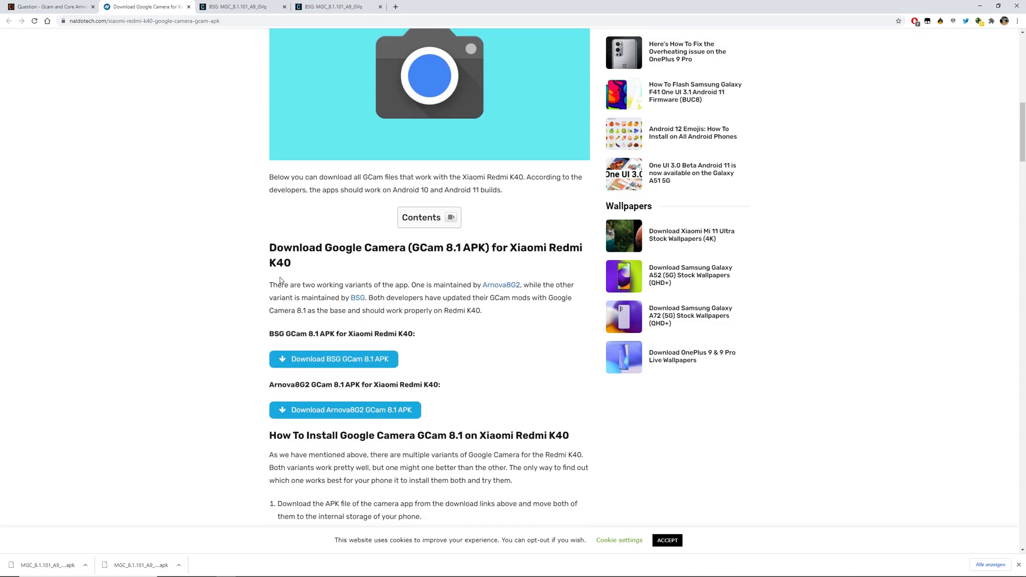
{"action": "left_click_drag", "start_coordinate": [509, 248], "coordinate": [289, 262]}
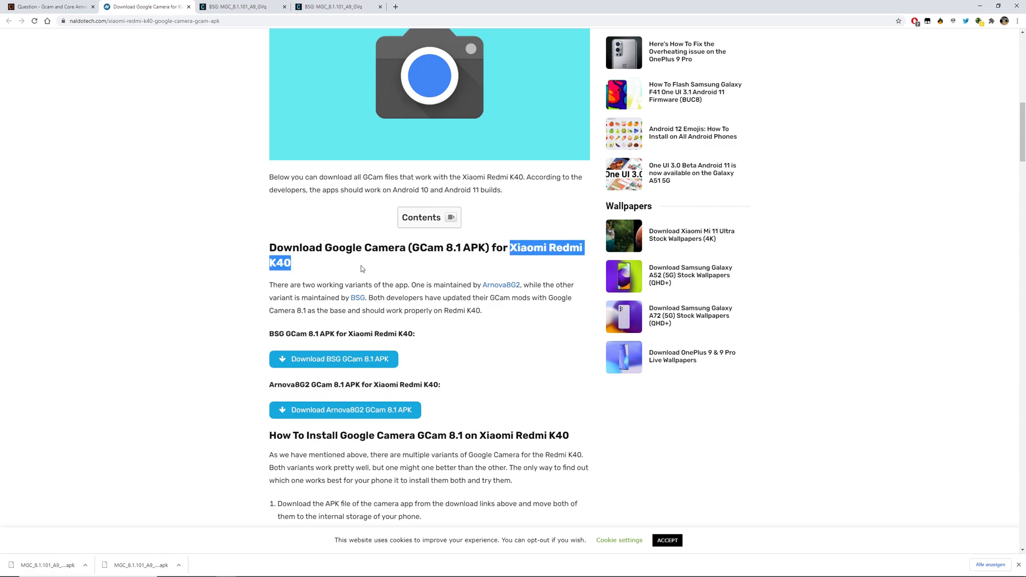
{"action": "scroll", "scroll_direction": "down", "scroll_amount": 3}
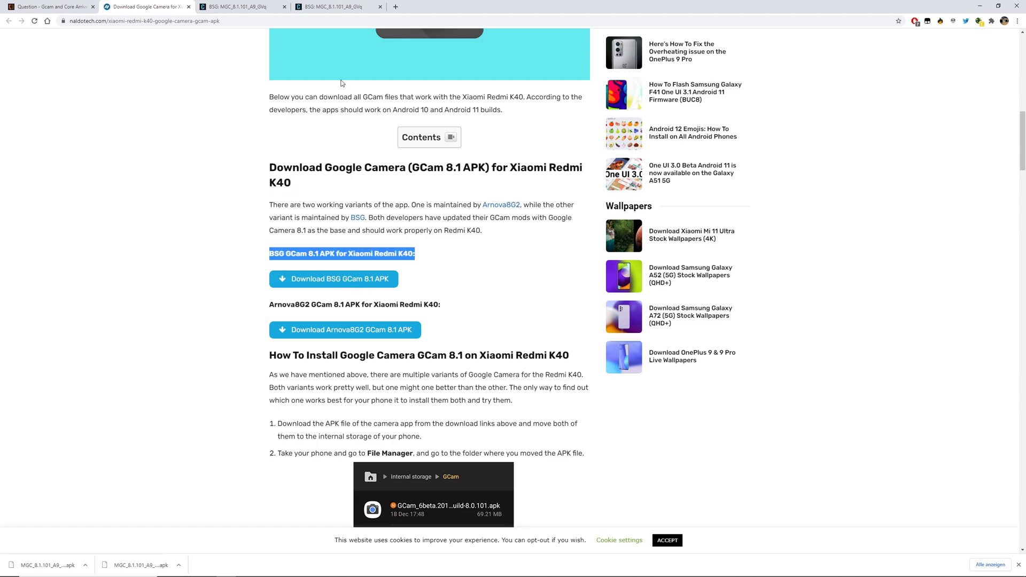
Show the BSG GCam Hub page and highlight the MGC_8.1.101_A9_GVq_ENG.apk variant.
{"action": "left_click", "coordinate": [239, 6]}
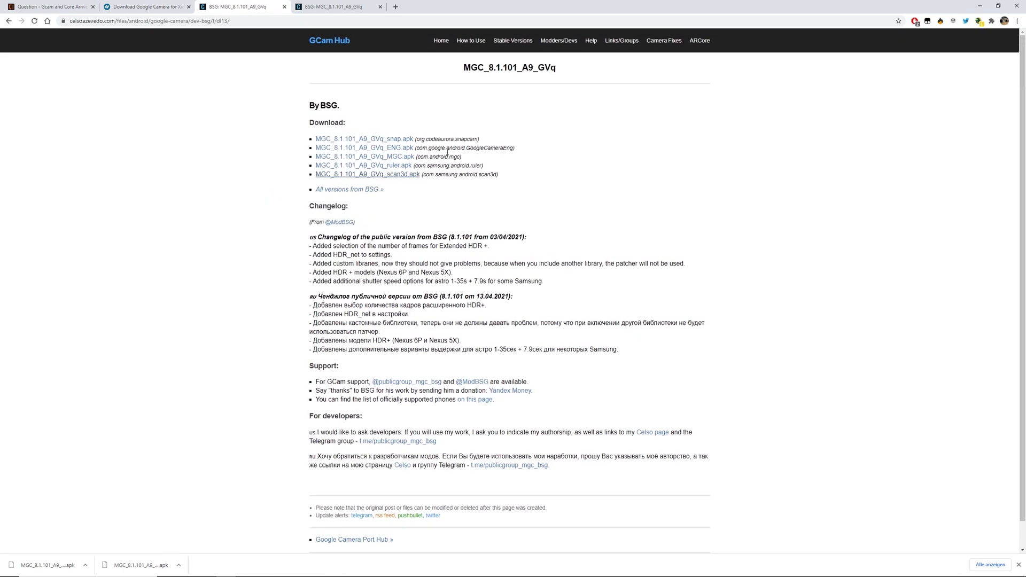
{"action": "double_click", "coordinate": [373, 147]}
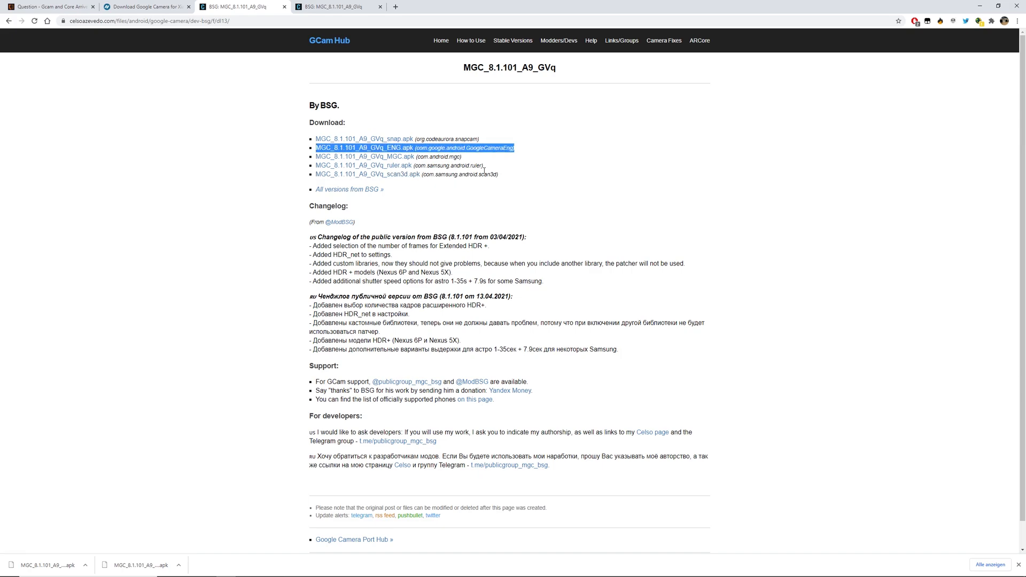
{"action": "mouse_move", "coordinate": [517, 274]}
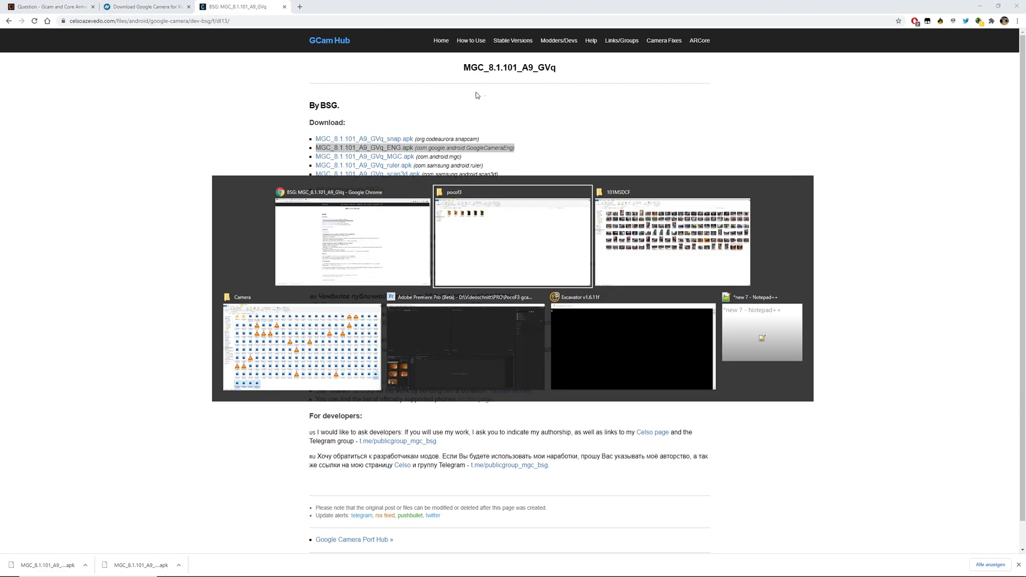
{"action": "mouse_move", "coordinate": [467, 185]}
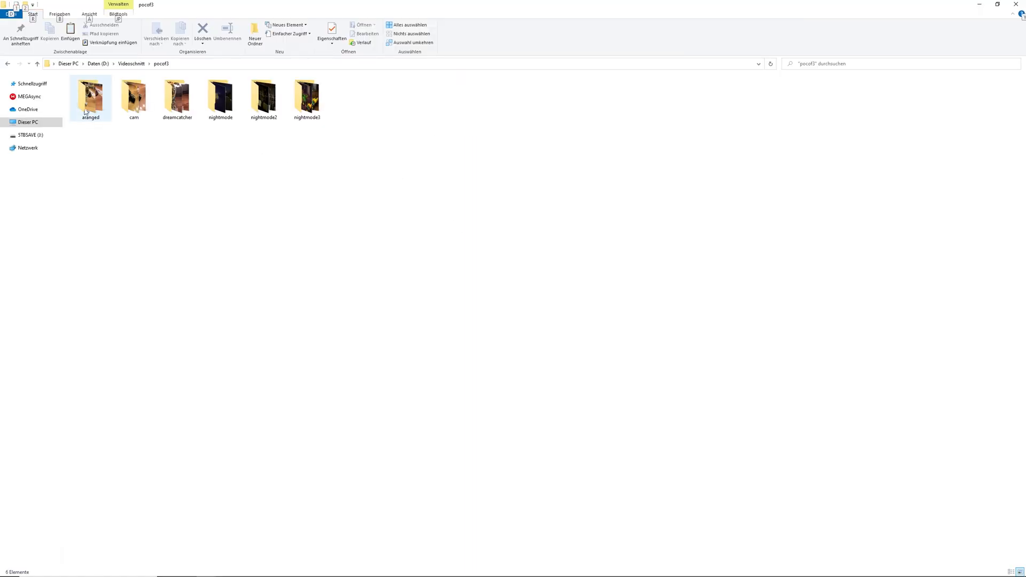
View IMG_20210413_232929.jpg from the aranged folder, then the first camera-on-table photo.
{"action": "double_click", "coordinate": [90, 95]}
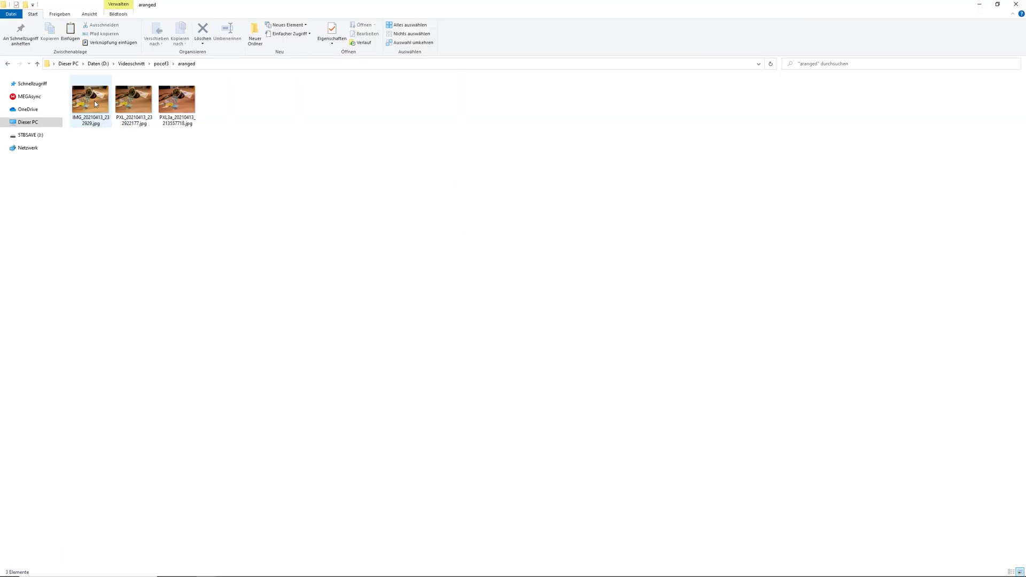
{"action": "double_click", "coordinate": [91, 99]}
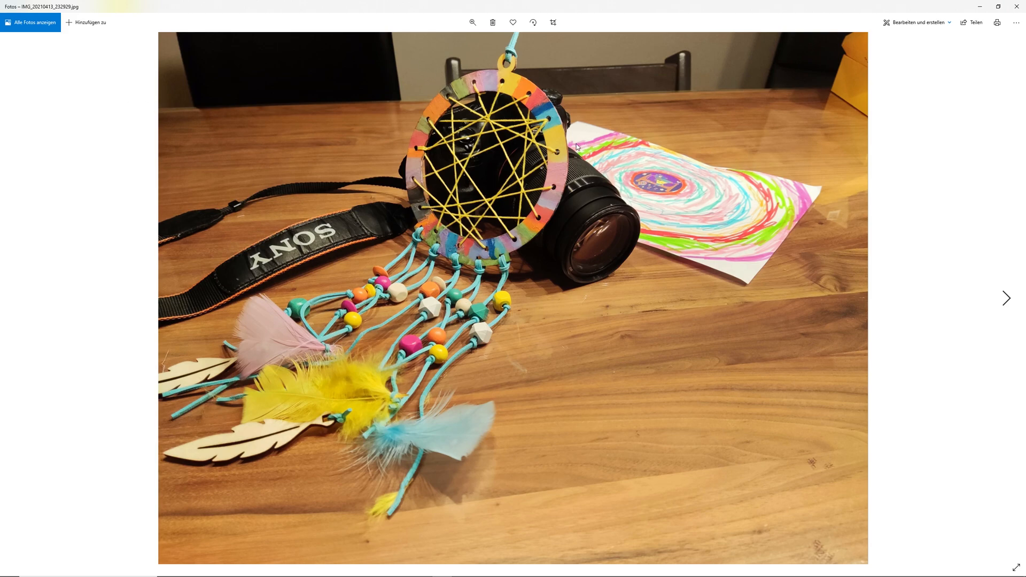
{"action": "mouse_move", "coordinate": [562, 145]}
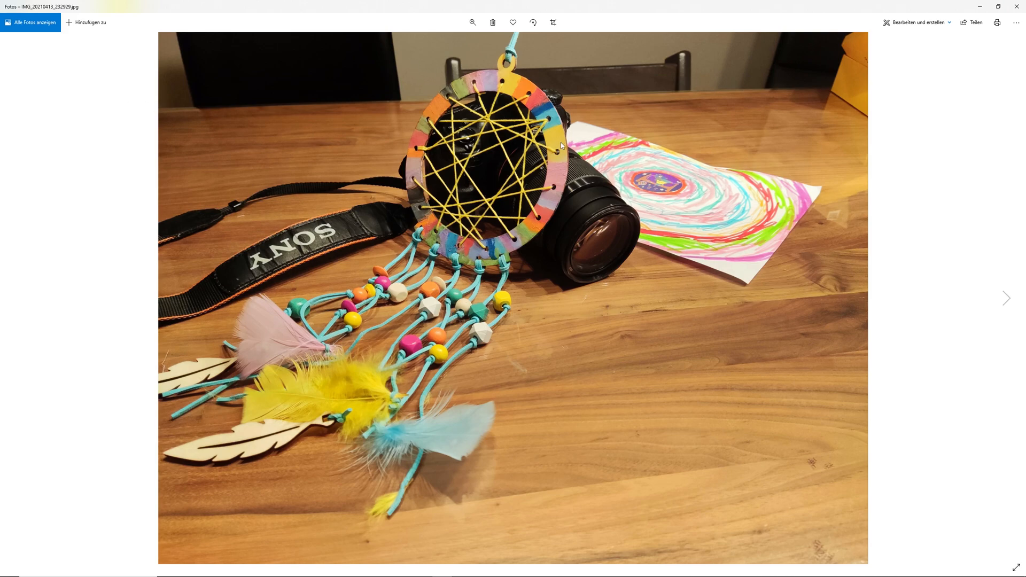
{"action": "mouse_move", "coordinate": [609, 195]}
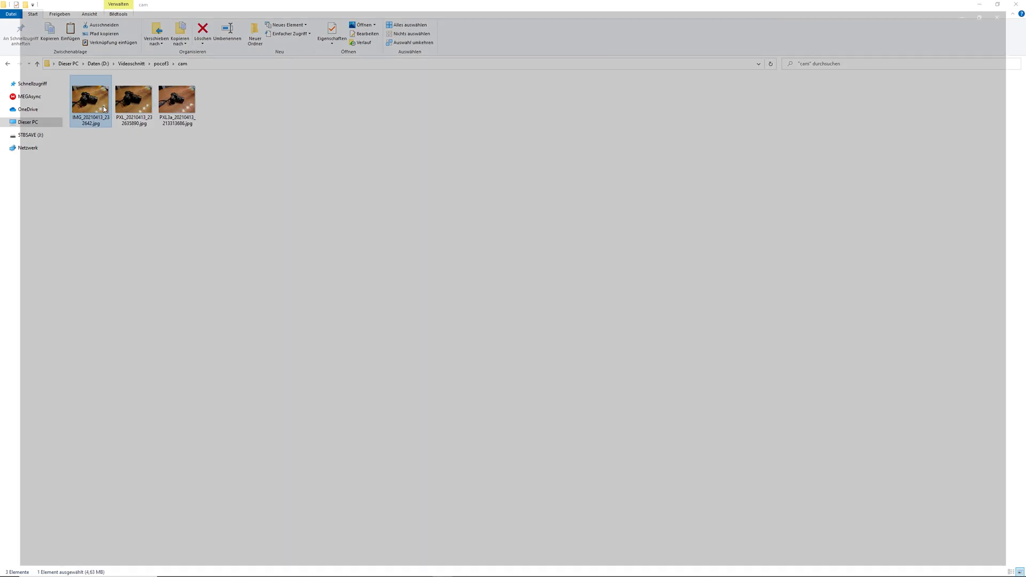
{"action": "double_click", "coordinate": [92, 99]}
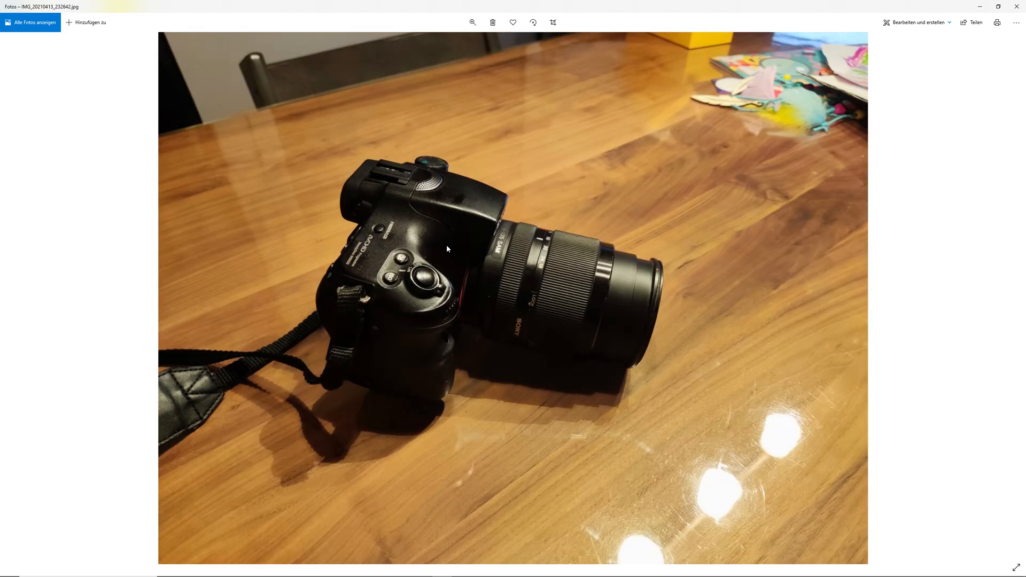
{"action": "mouse_move", "coordinate": [591, 245]}
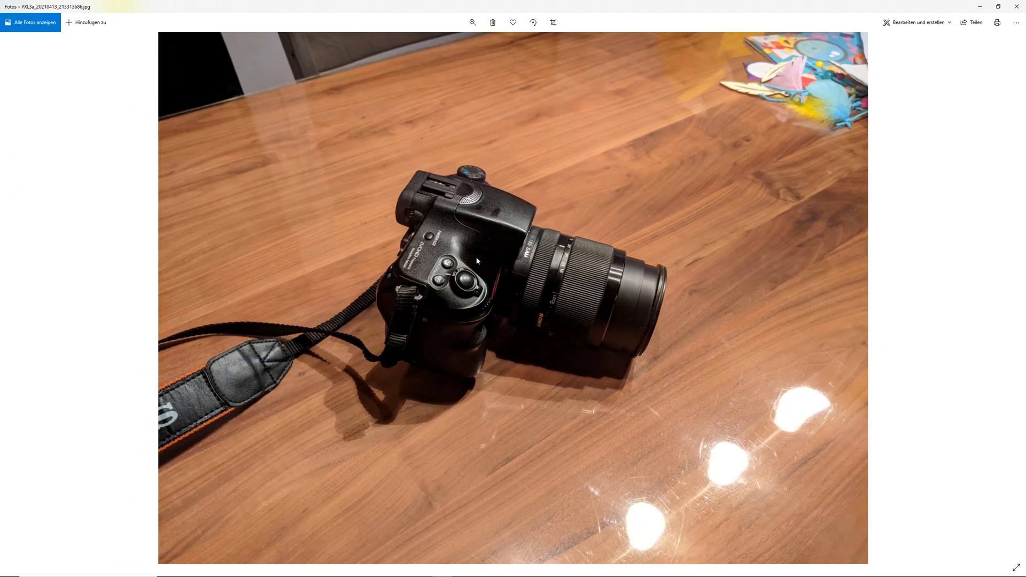
{"action": "mouse_move", "coordinate": [494, 248]}
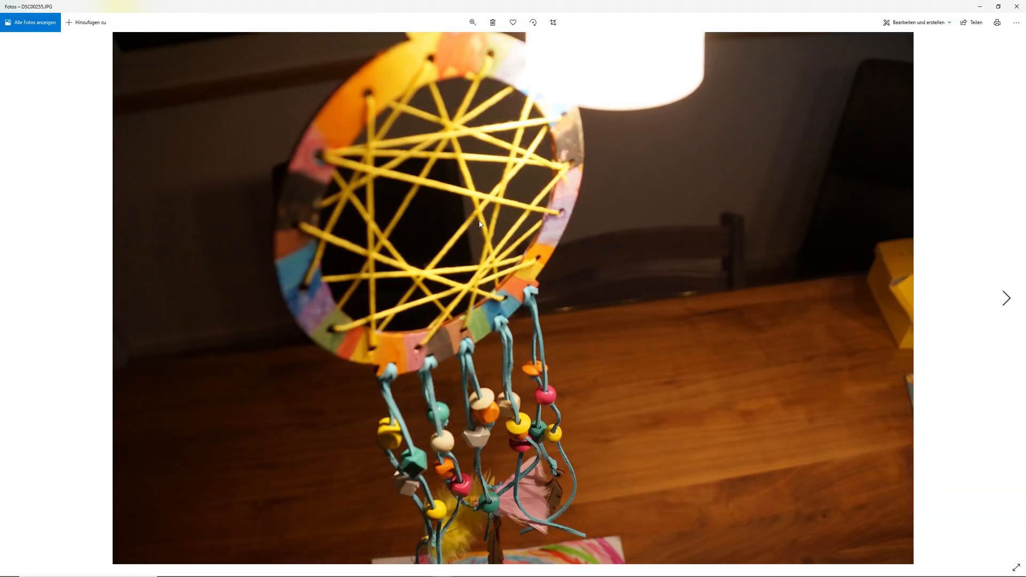
{"action": "mouse_move", "coordinate": [477, 251]}
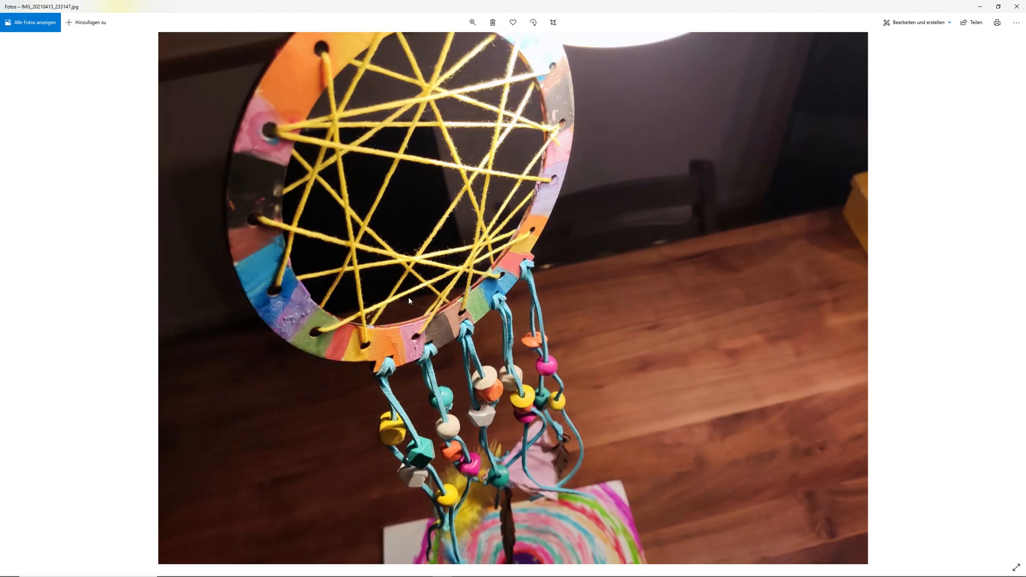
{"action": "mouse_move", "coordinate": [386, 108]}
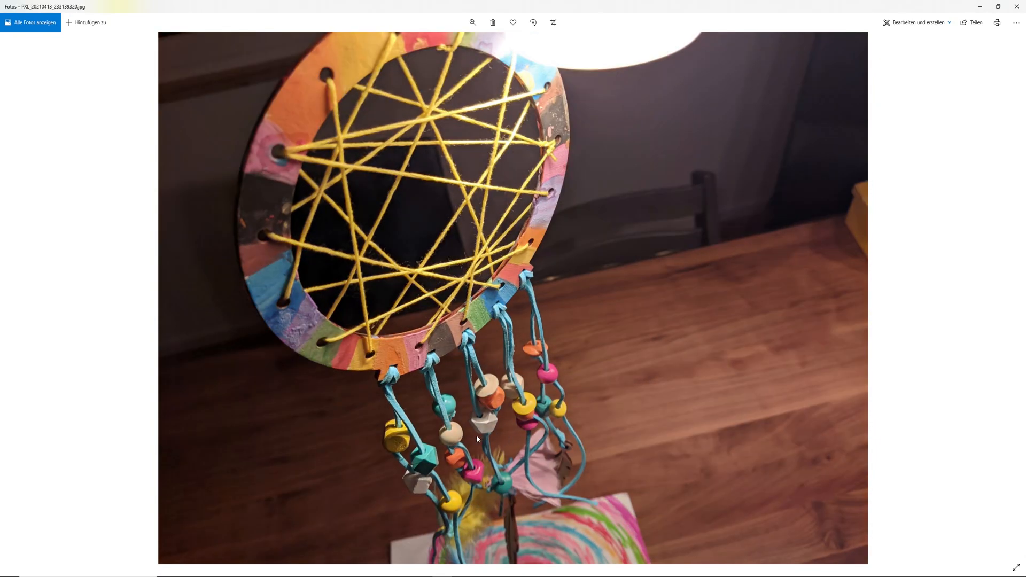
{"action": "mouse_move", "coordinate": [491, 407]}
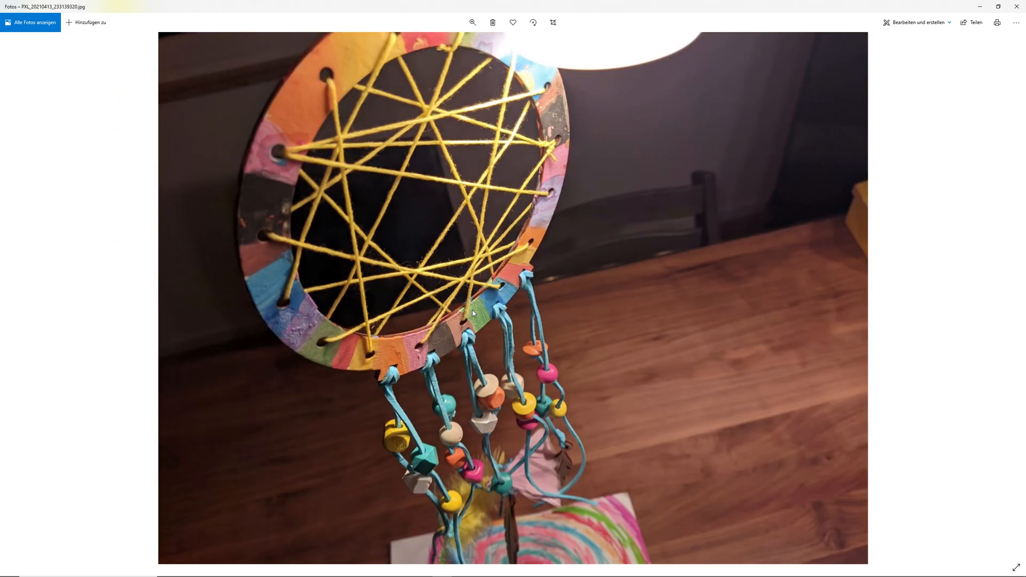
Step through the lamplit dream-catcher close-ups DSC00255, IMG_20210413_233147 and PXL_20210413_233139320.
{"action": "key", "text": "Right"}
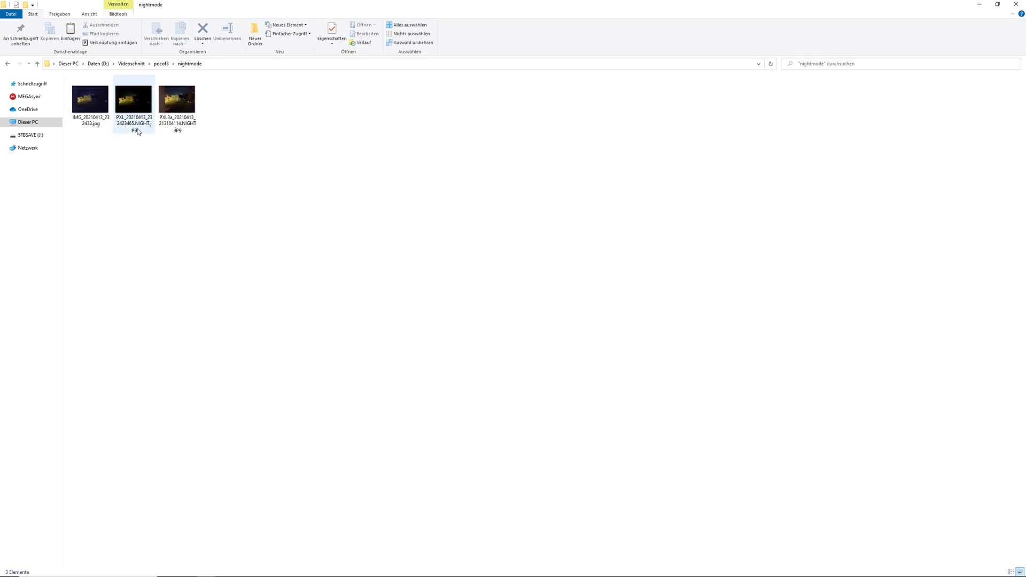
Open the first night-mode building shot and advance to the GCam night version.
{"action": "double_click", "coordinate": [89, 98]}
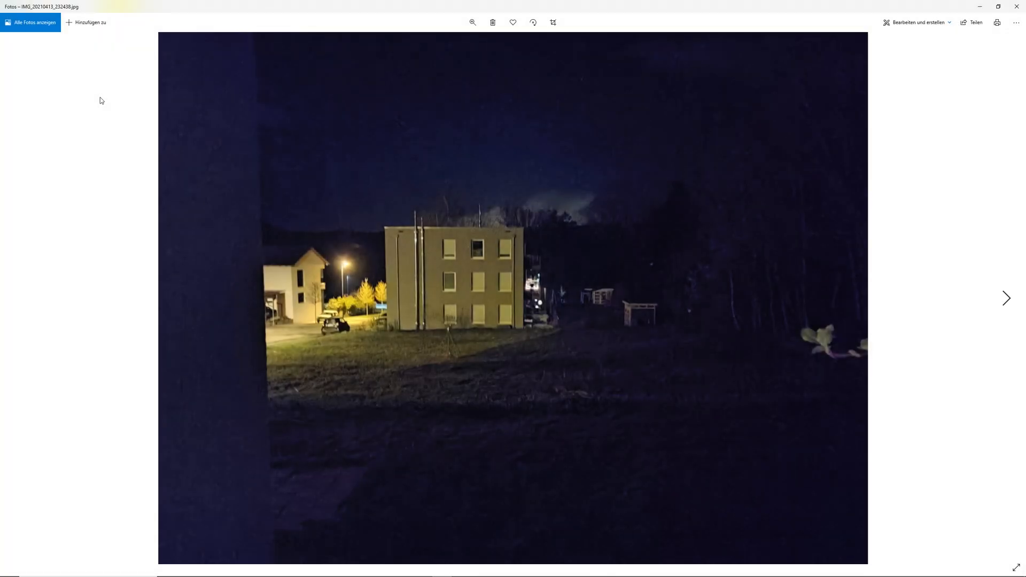
{"action": "mouse_move", "coordinate": [582, 265]}
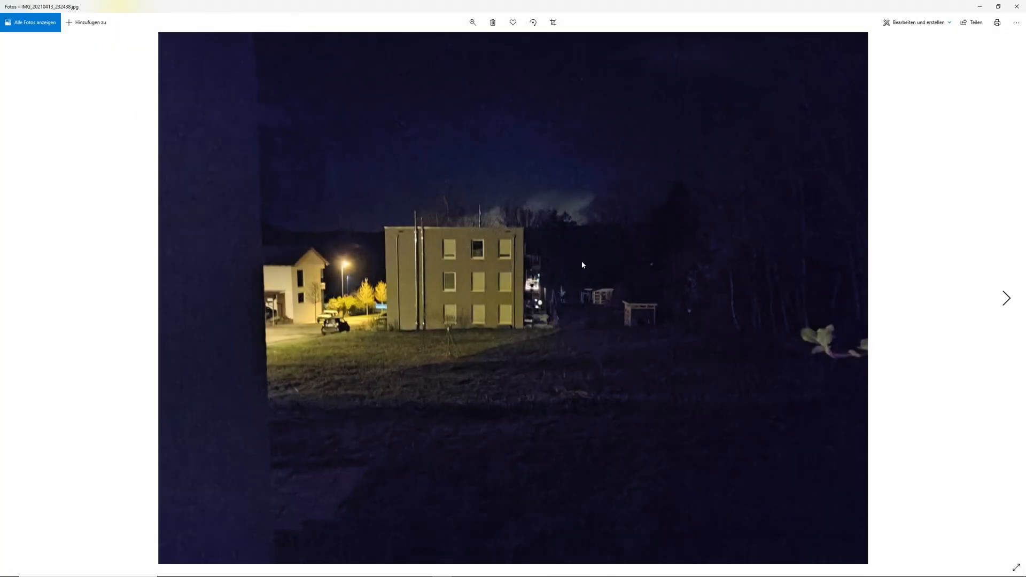
{"action": "mouse_move", "coordinate": [684, 139]}
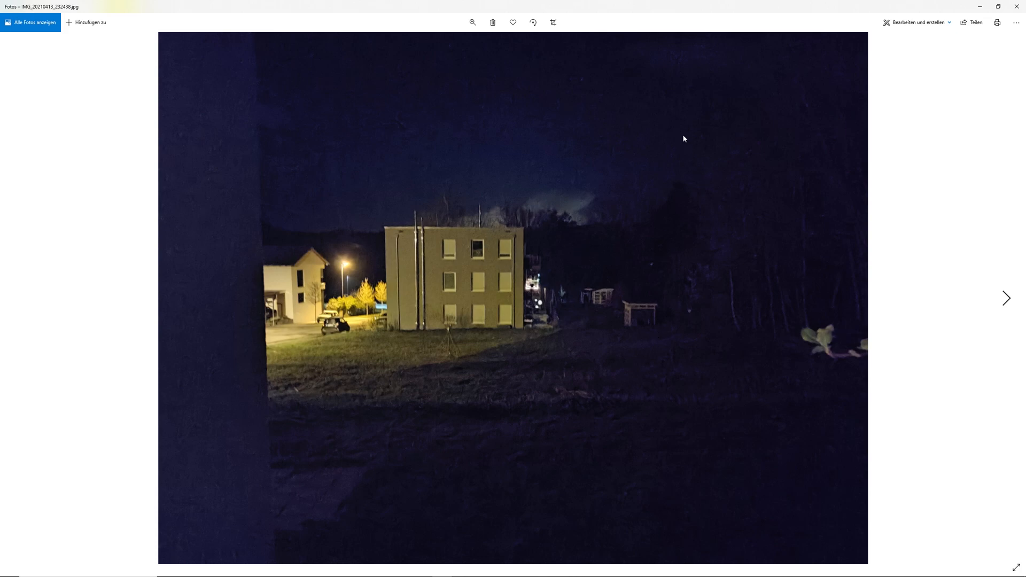
{"action": "left_click", "coordinate": [473, 23]}
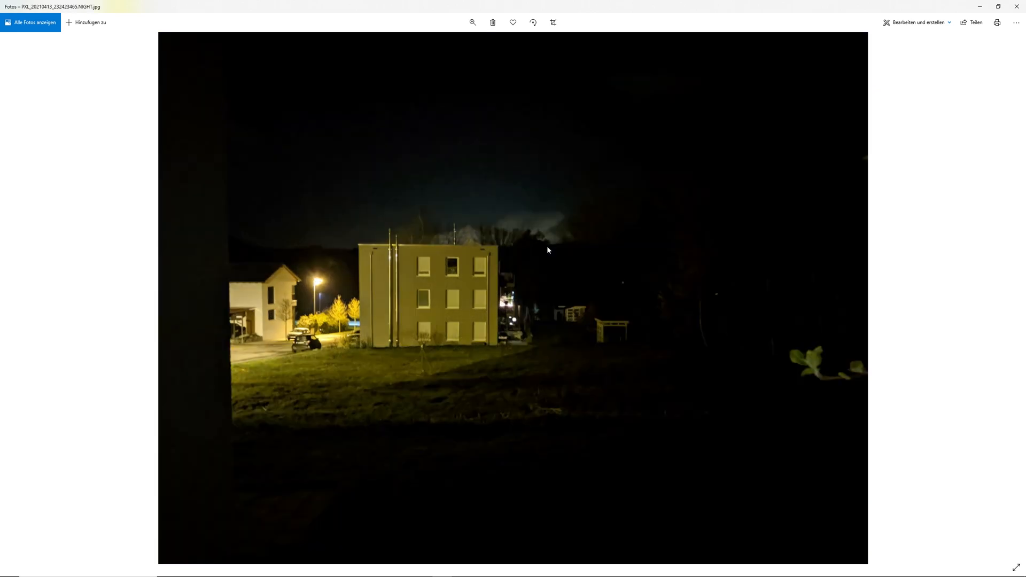
{"action": "mouse_move", "coordinate": [552, 304]}
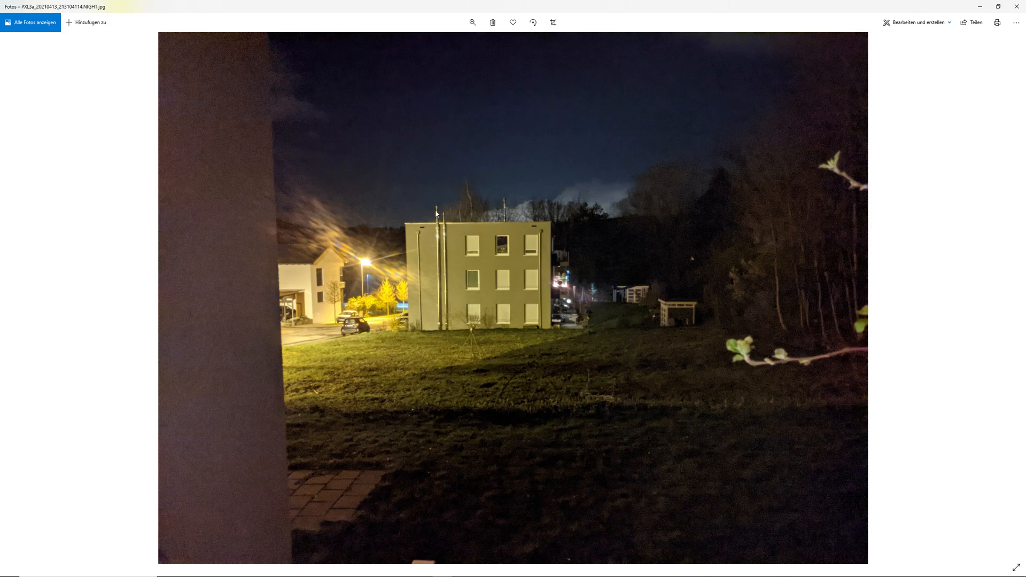
{"action": "mouse_move", "coordinate": [525, 336]}
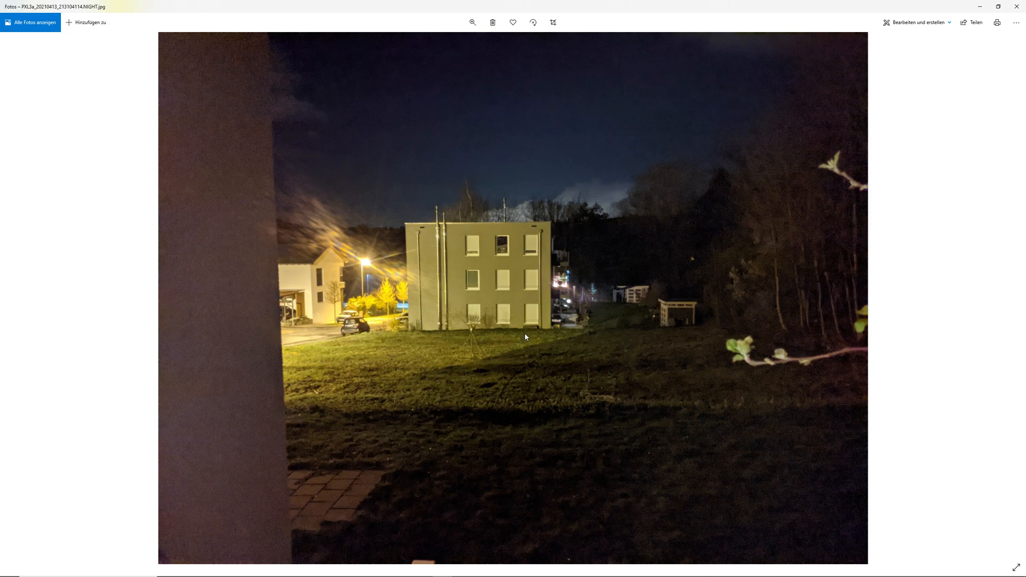
{"action": "mouse_move", "coordinate": [529, 331]}
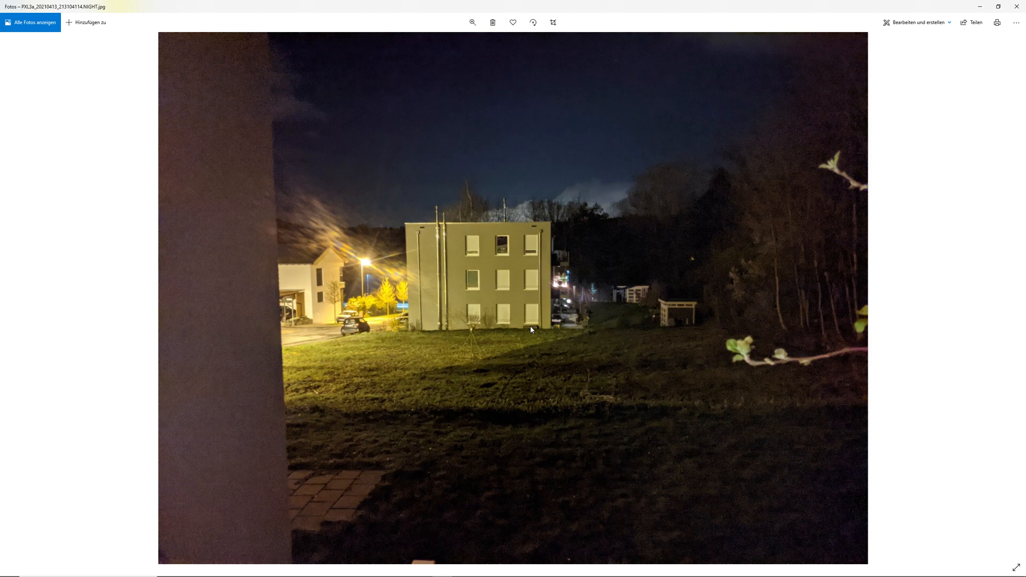
{"action": "mouse_move", "coordinate": [515, 108]}
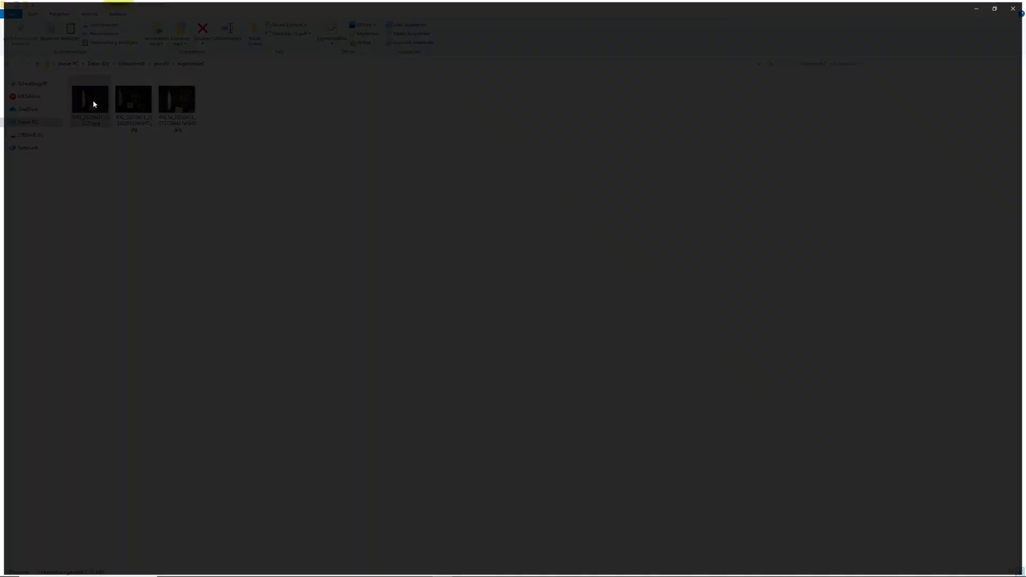
View the stock, GCam and Pixel 3a garden parasol night shots from nightmode2.
{"action": "double_click", "coordinate": [83, 98]}
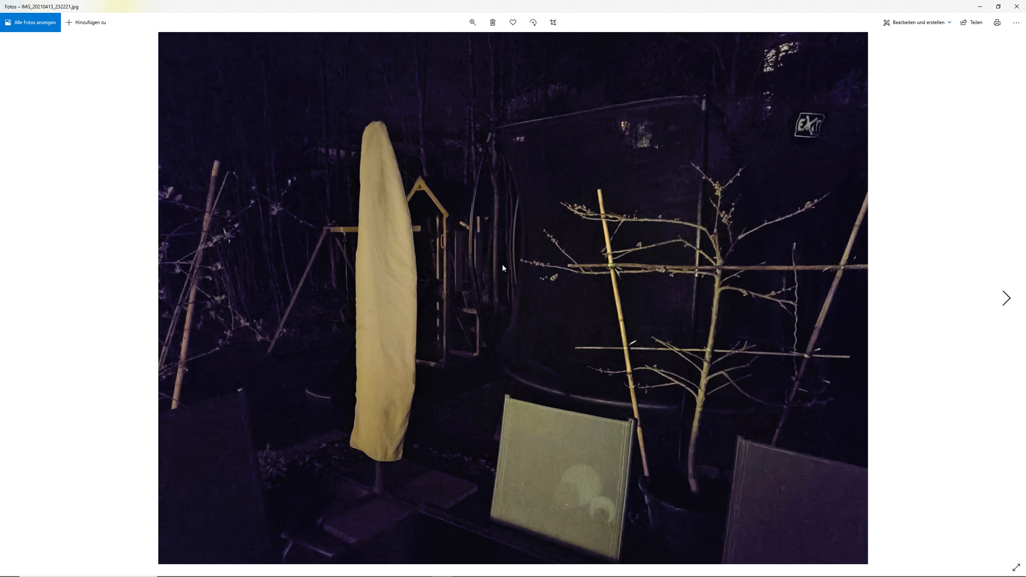
{"action": "left_click", "coordinate": [1006, 297]}
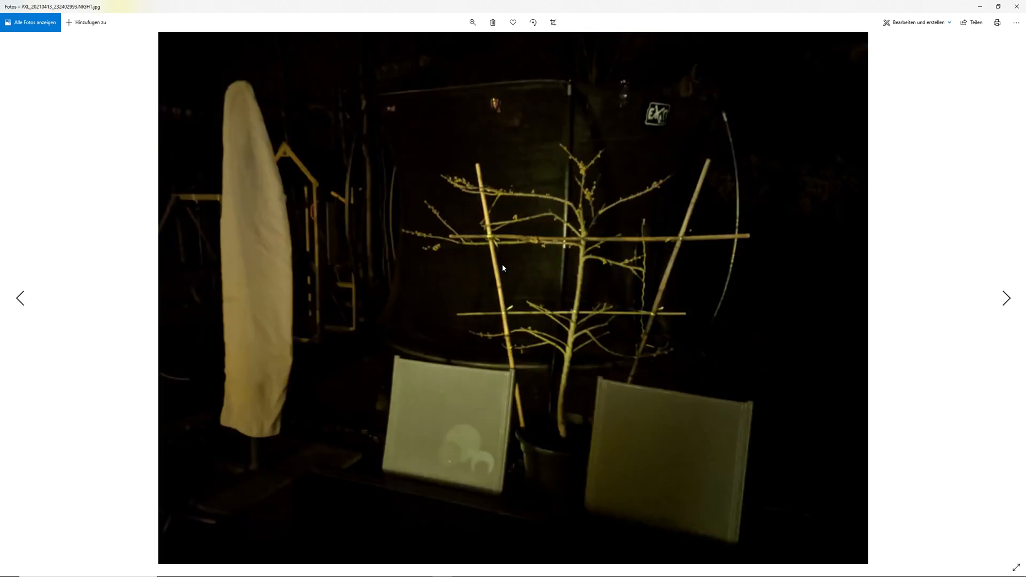
{"action": "left_click", "coordinate": [1006, 298]}
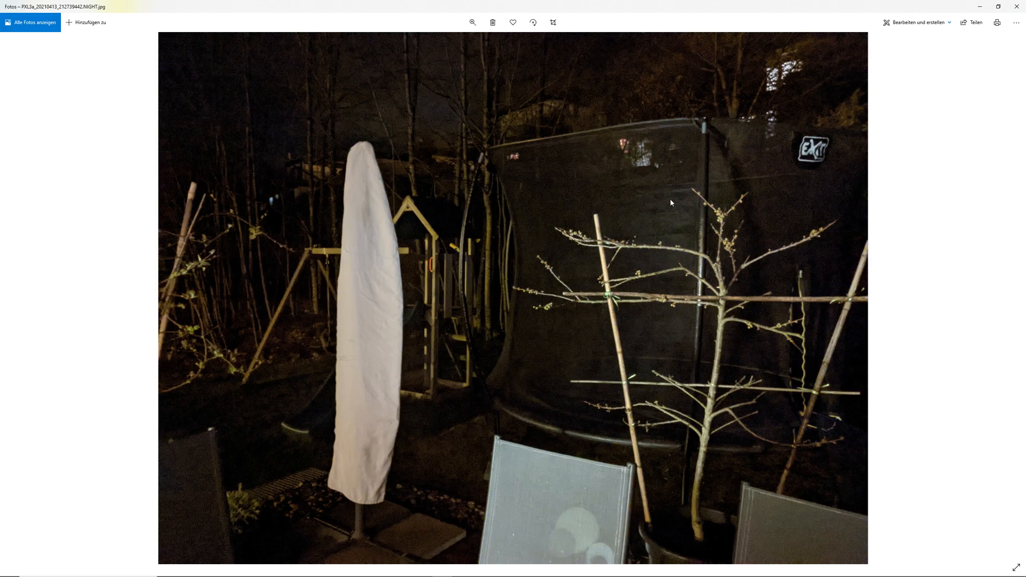
{"action": "mouse_move", "coordinate": [638, 226]}
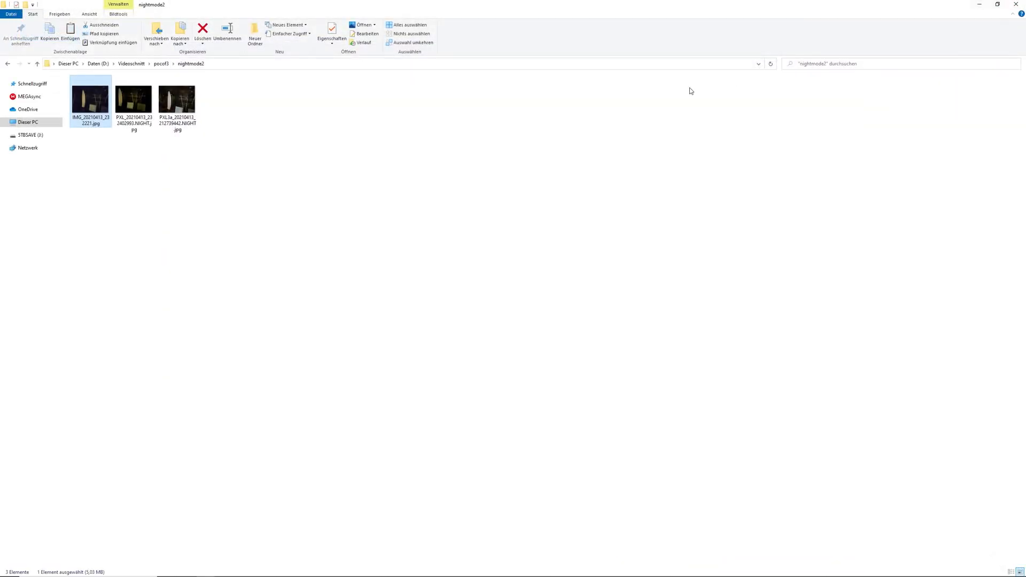
Flip through the nightmode3 toy tractor shots from stock, GCam and Pixel 3a, then close Photos.
{"action": "left_click", "coordinate": [160, 63]}
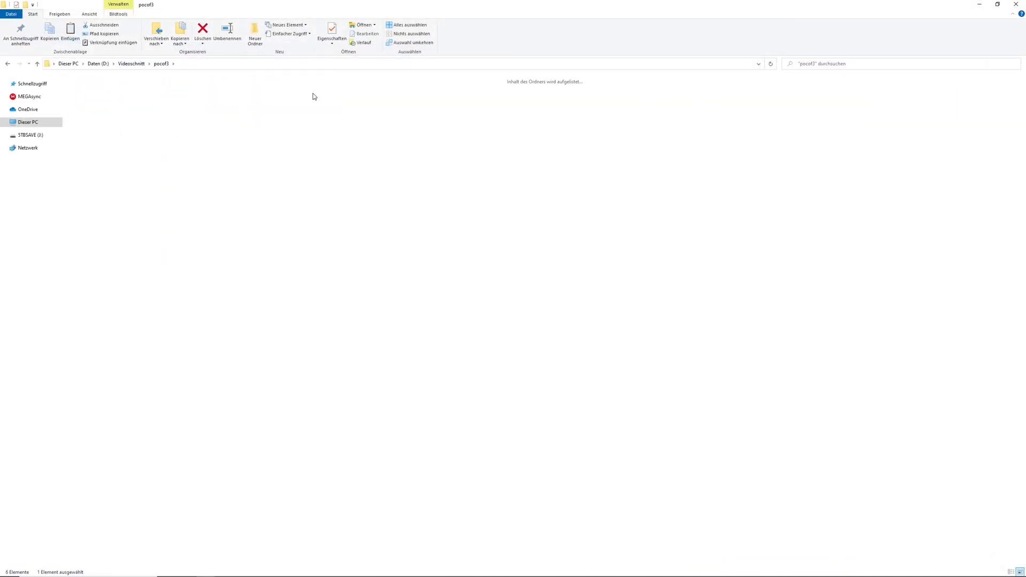
{"action": "double_click", "coordinate": [315, 97]}
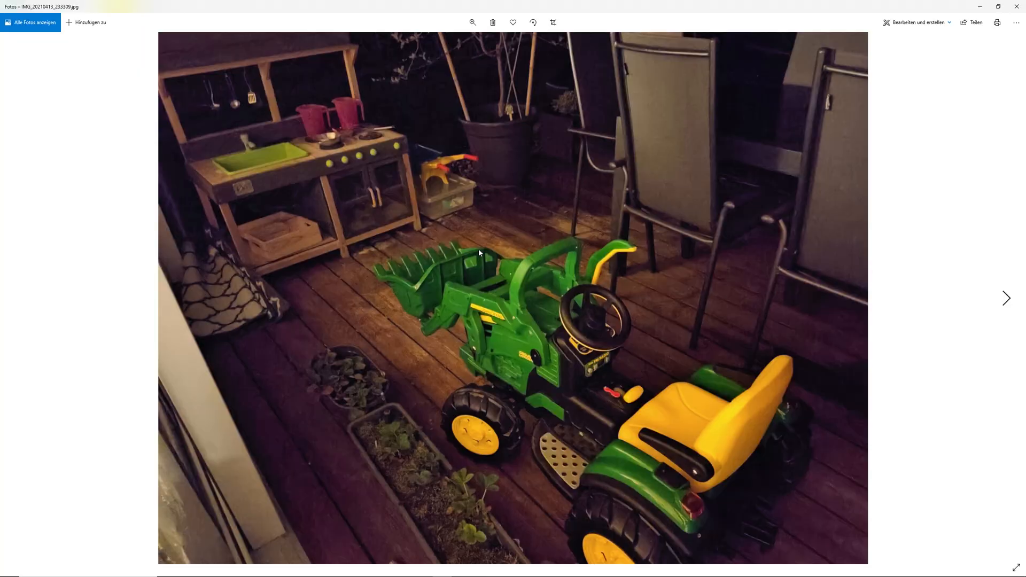
{"action": "left_click", "coordinate": [1006, 298]}
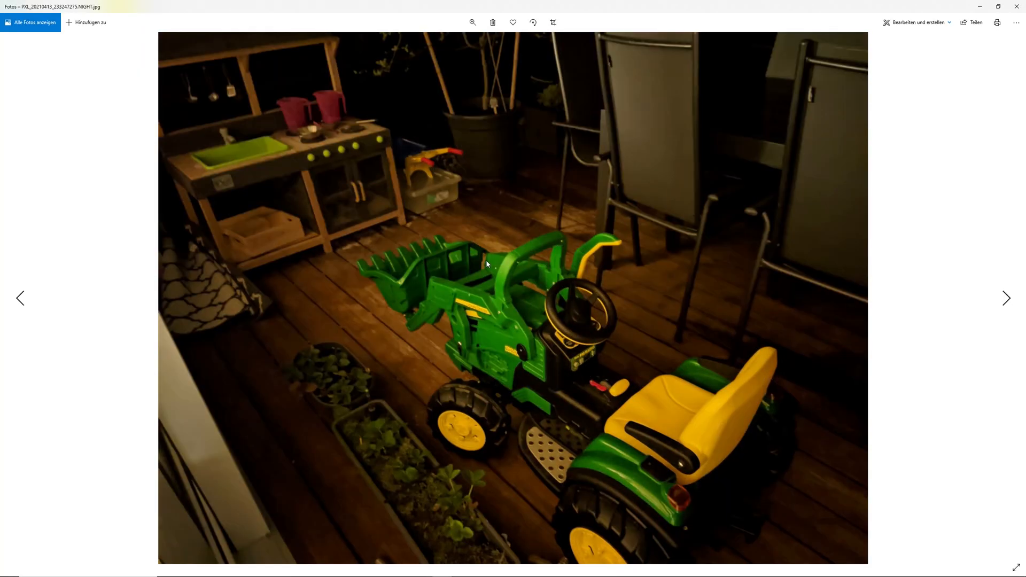
{"action": "left_click", "coordinate": [1006, 298]}
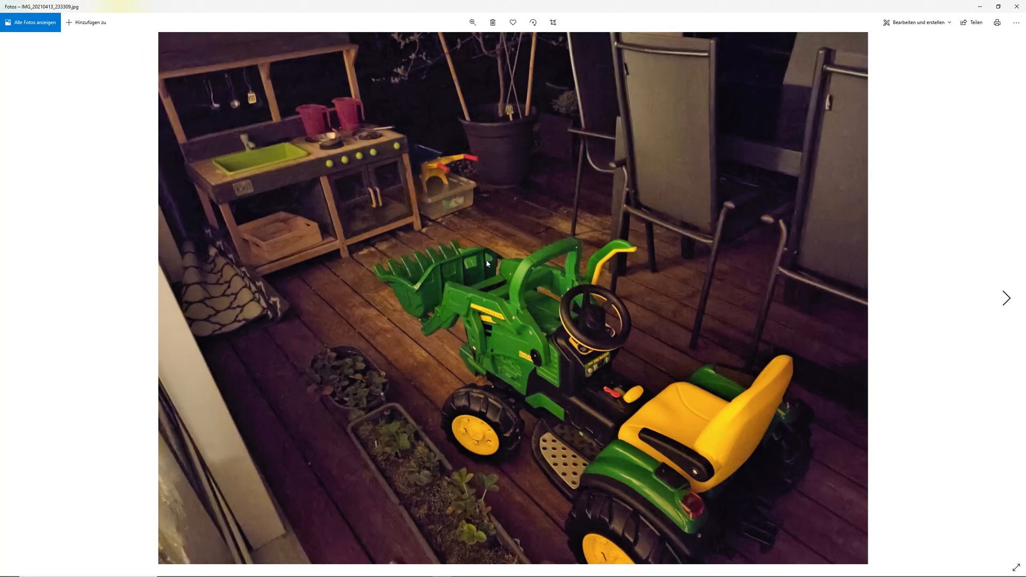
{"action": "left_click", "coordinate": [1005, 299]}
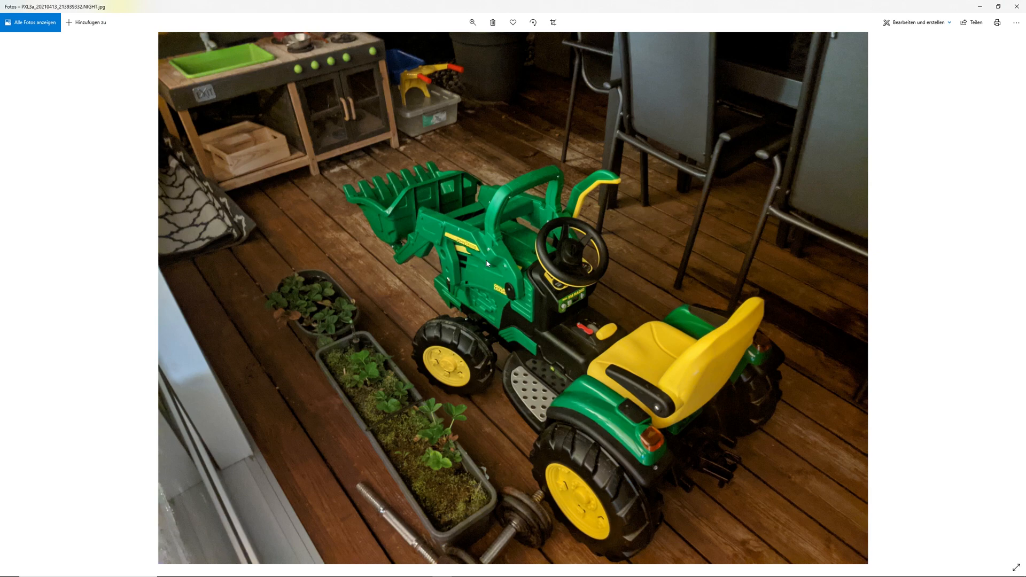
{"action": "mouse_move", "coordinate": [425, 478]}
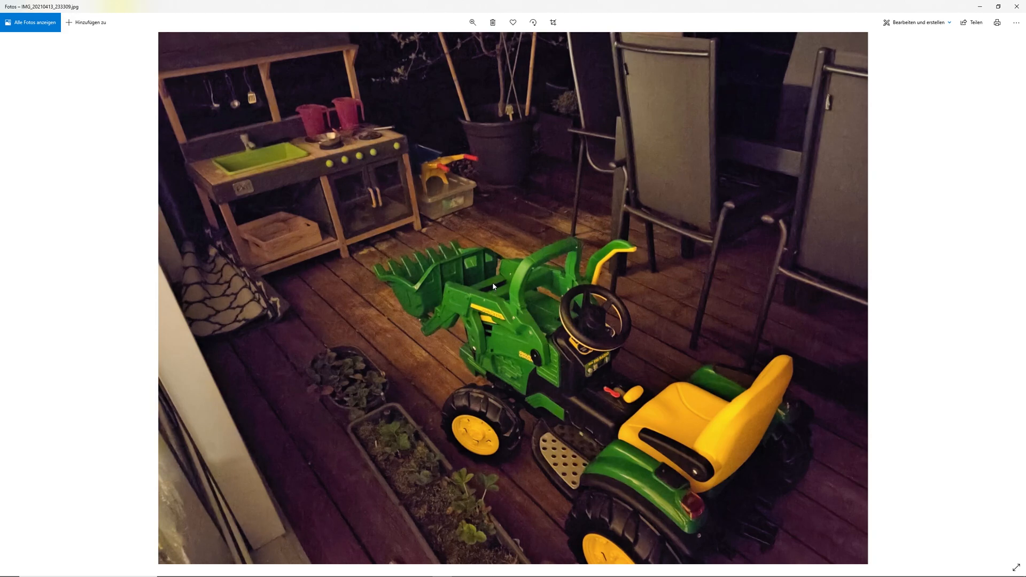
{"action": "mouse_move", "coordinate": [1020, 7]}
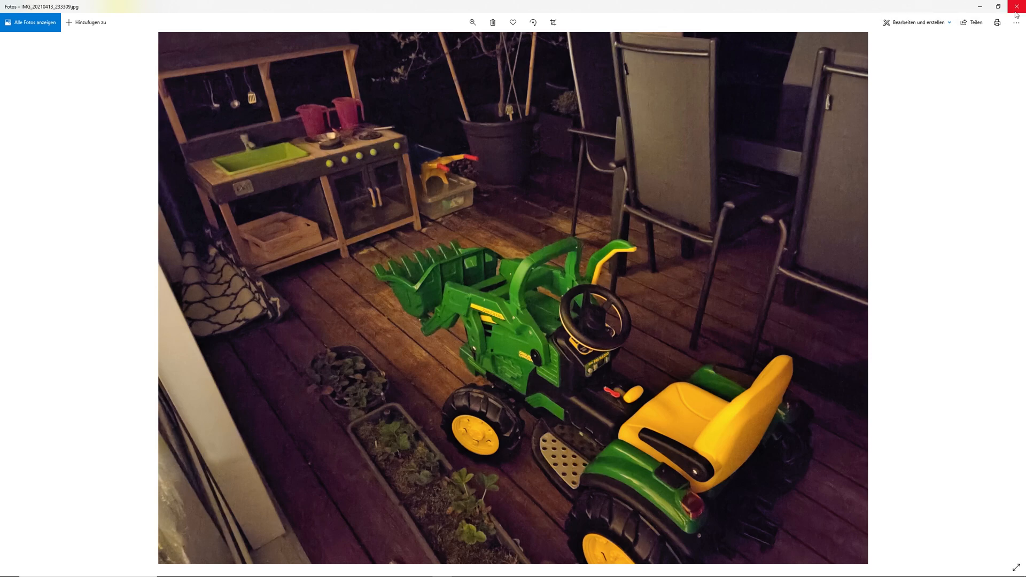
{"action": "left_click", "coordinate": [1018, 7]}
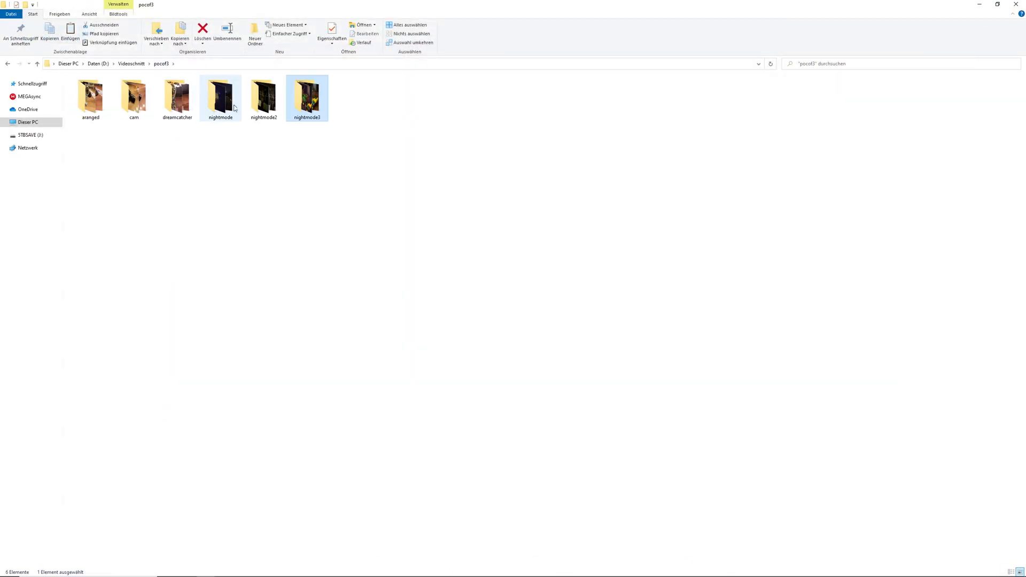
Open the dreamcatcher folder to view its painted dreamcatcher close-up.
{"action": "double_click", "coordinate": [178, 97]}
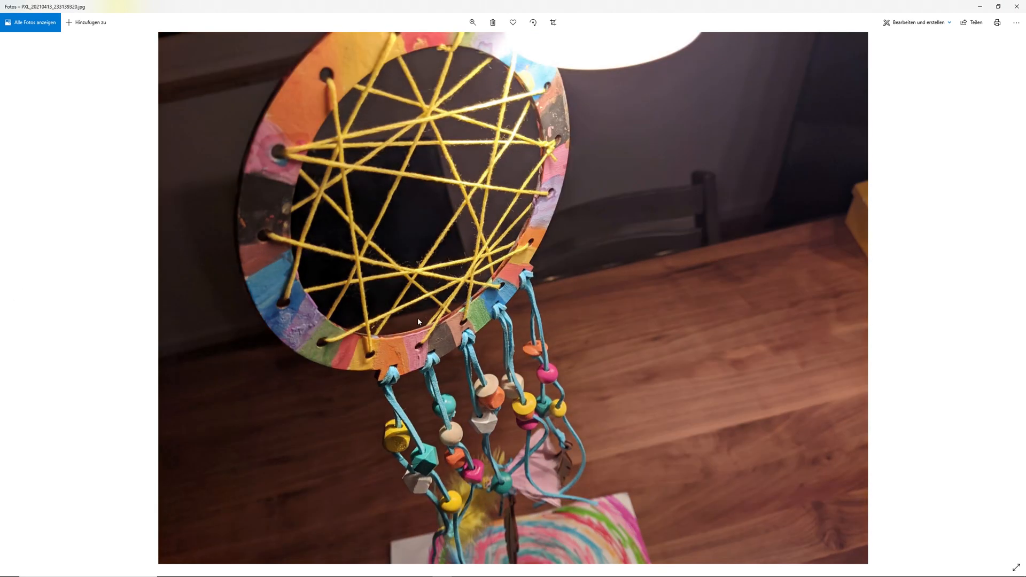
{"action": "mouse_move", "coordinate": [434, 304]}
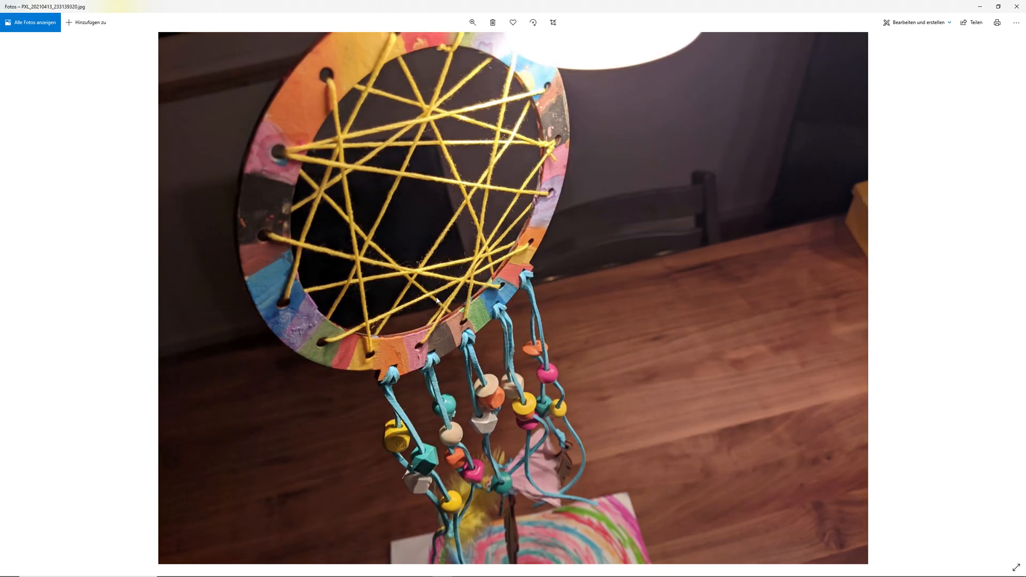